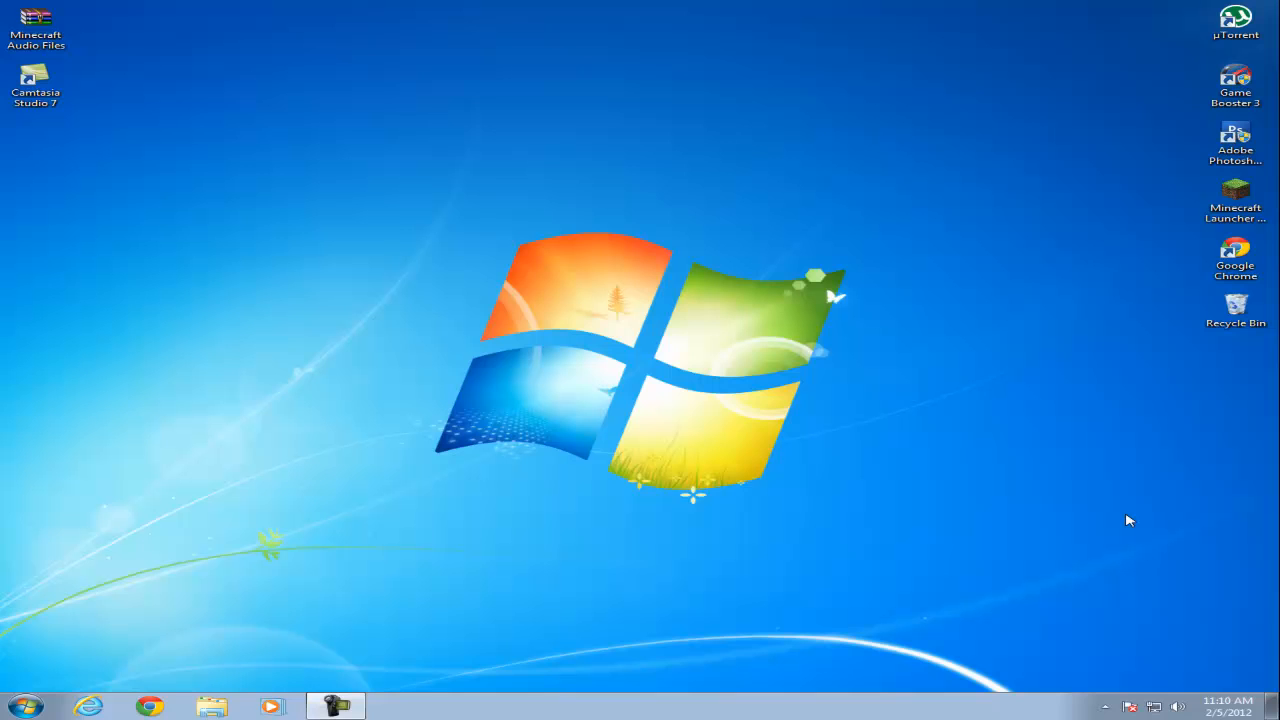
mouse_move(1130, 491)
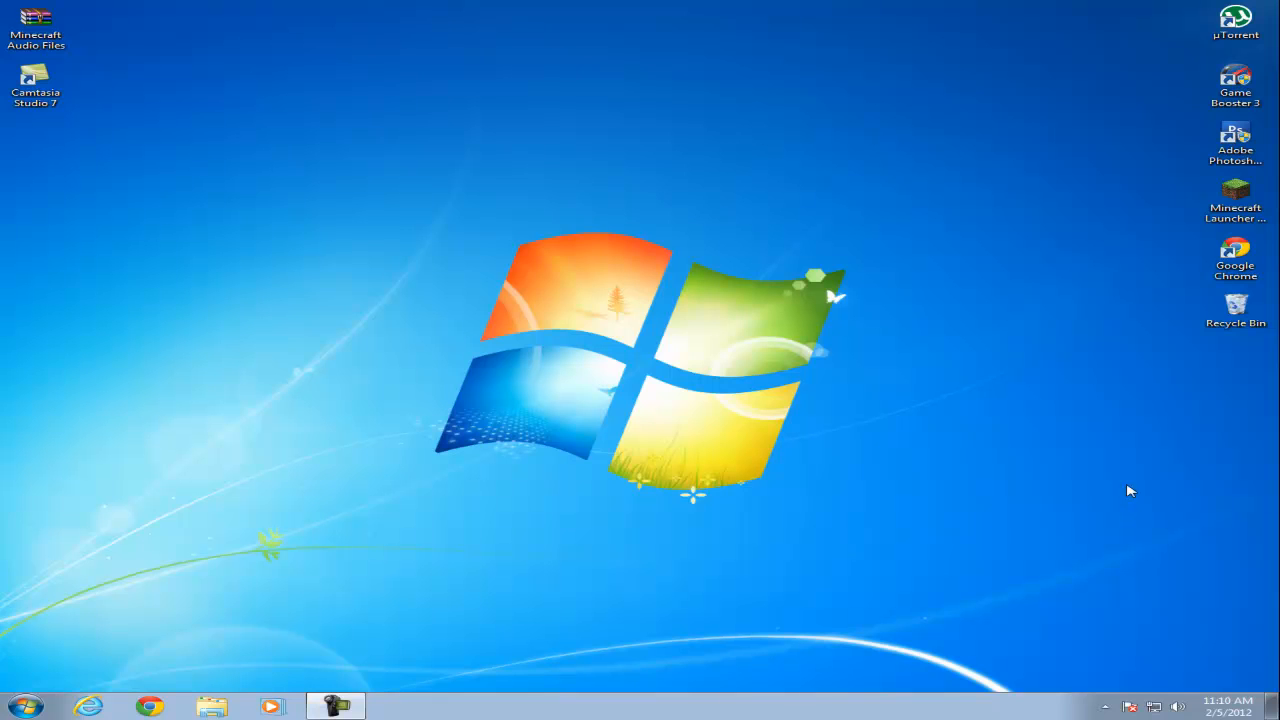
mouse_move(468, 505)
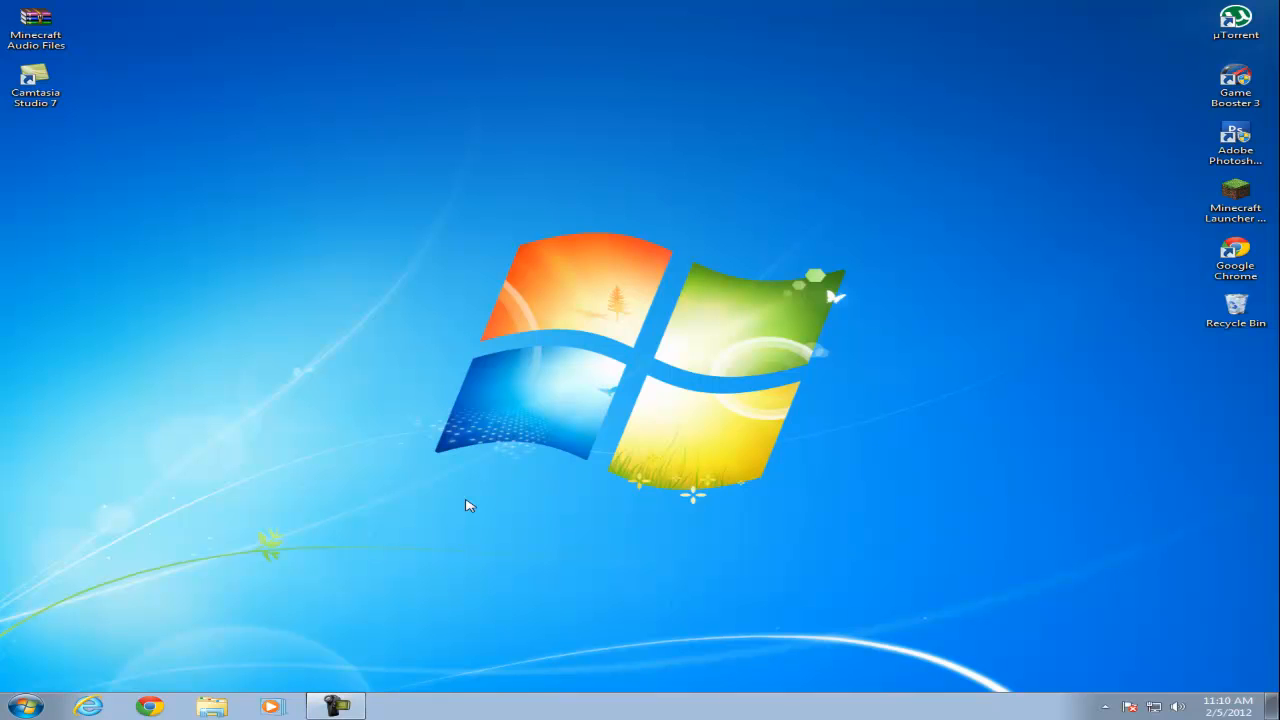
mouse_move(418, 572)
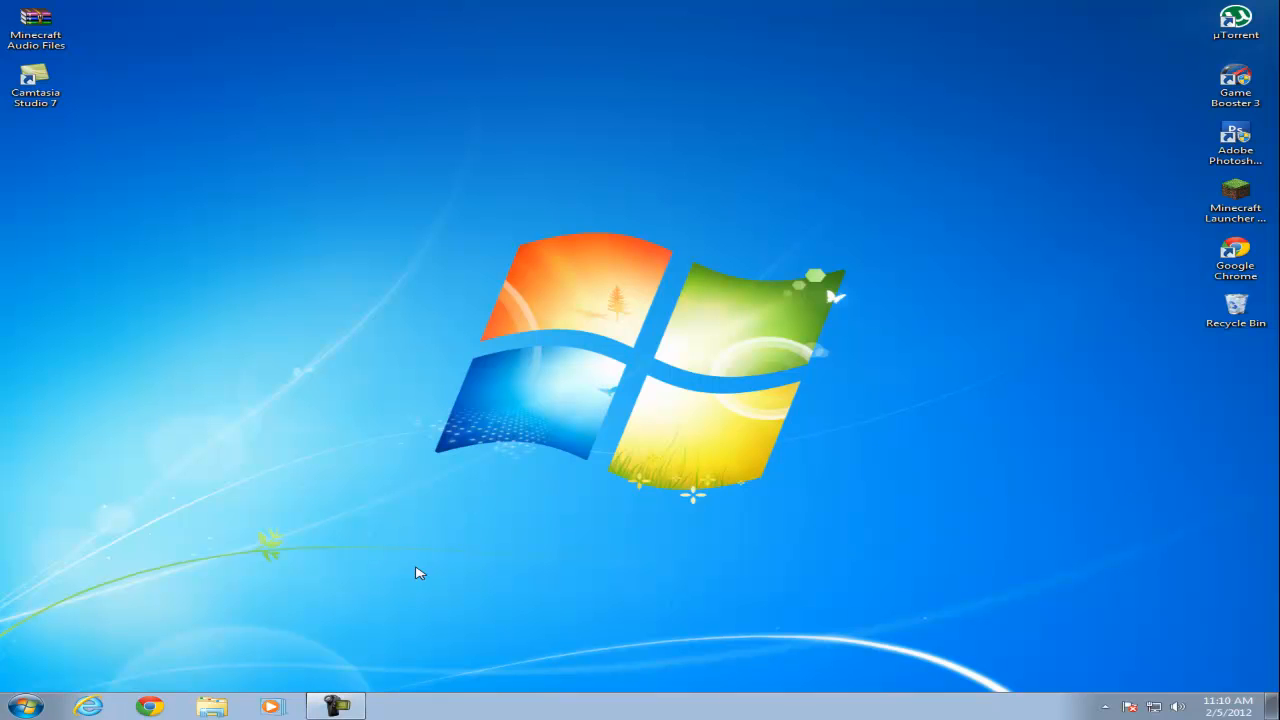
mouse_move(291, 640)
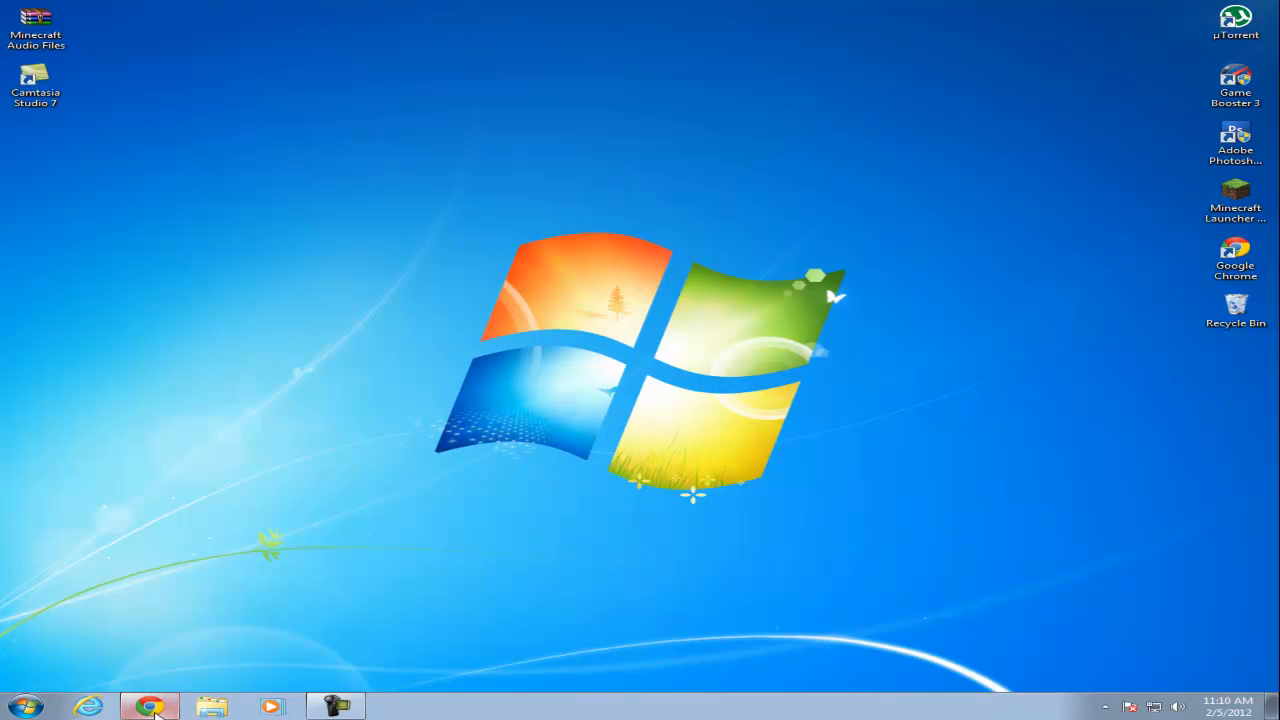
- Launch Chrome and open the Chrome Web Store from the New Tab page
click(149, 704)
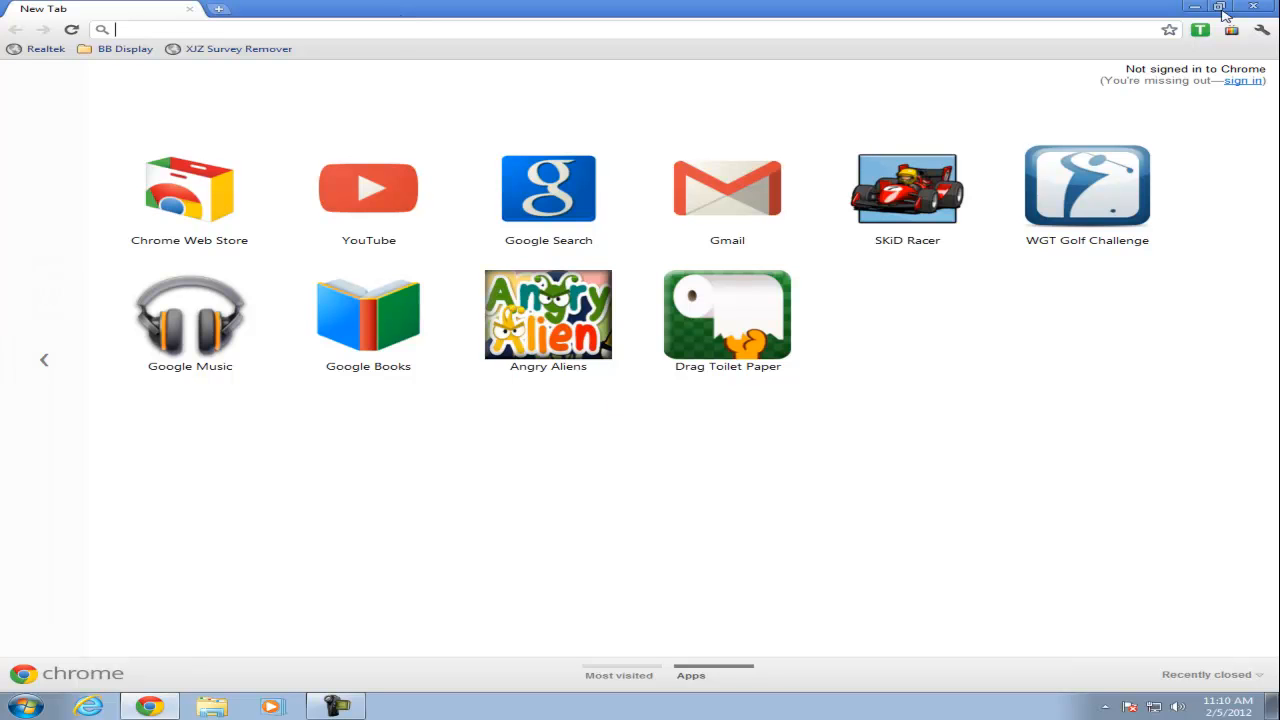
click(619, 675)
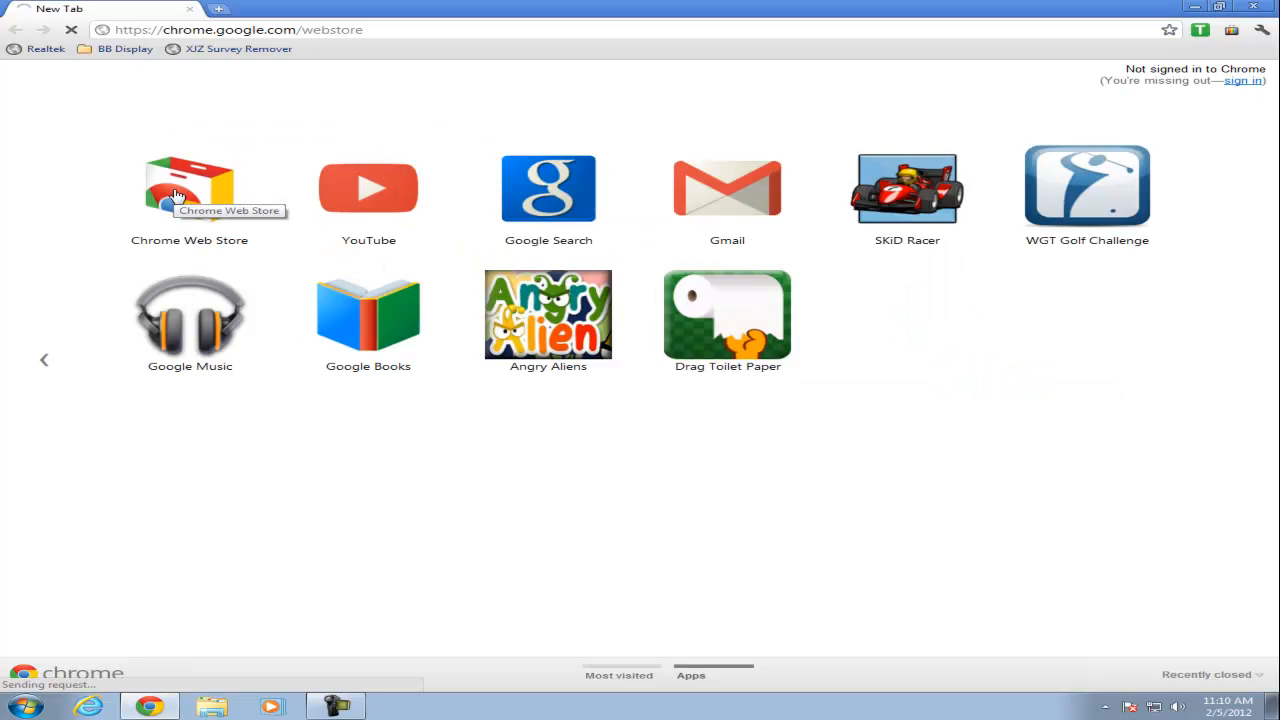
click(189, 188)
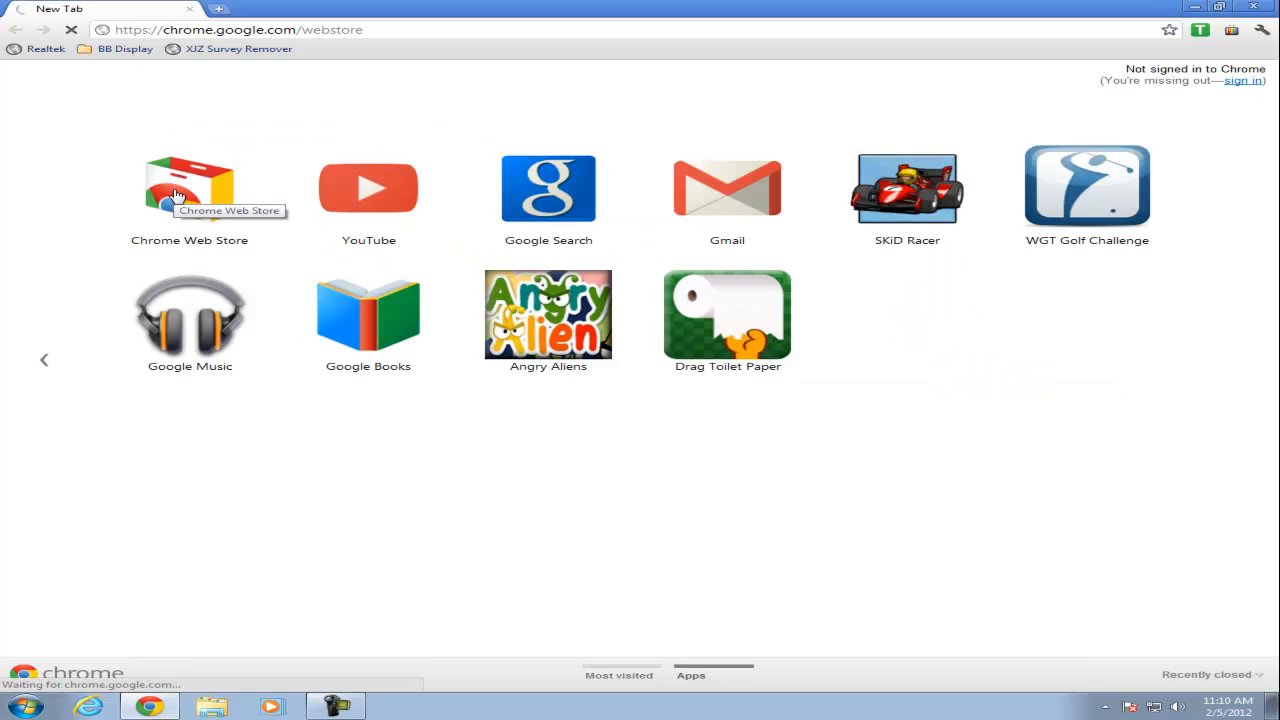
click(189, 188)
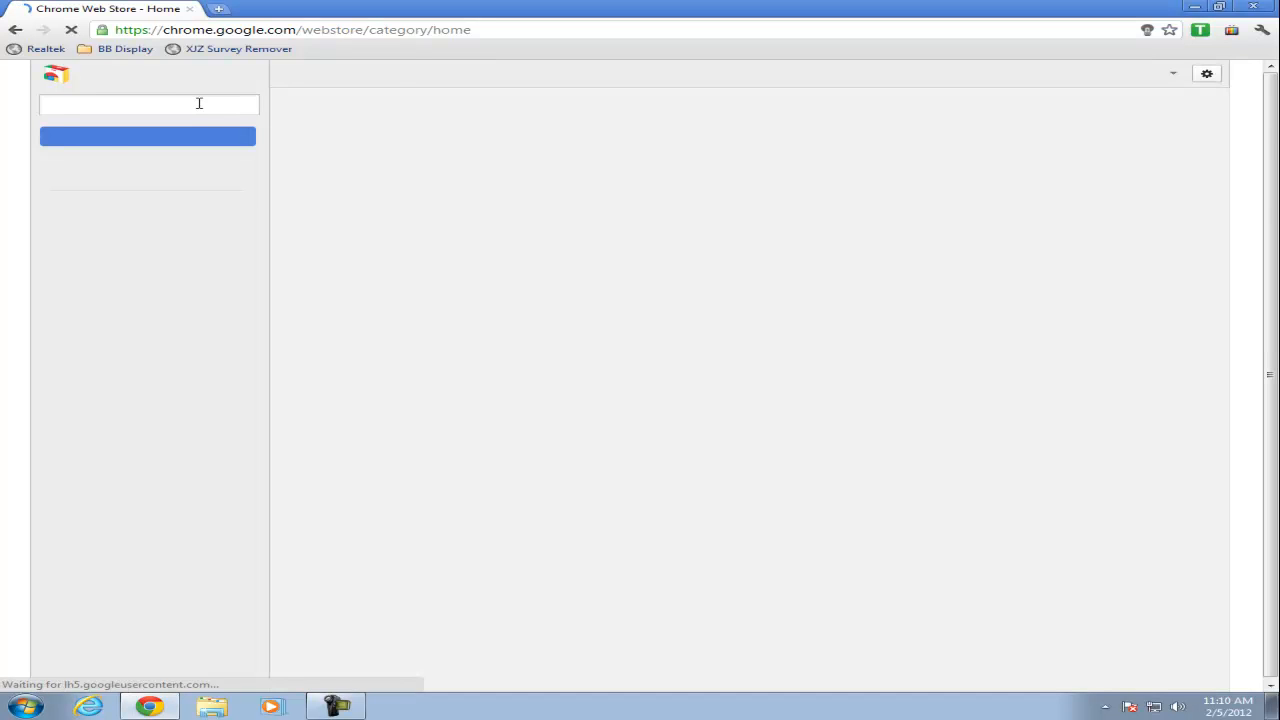
- Search the store for 'ProxyTube' and choose Add to Chrome on ProxTube
text(Pro)
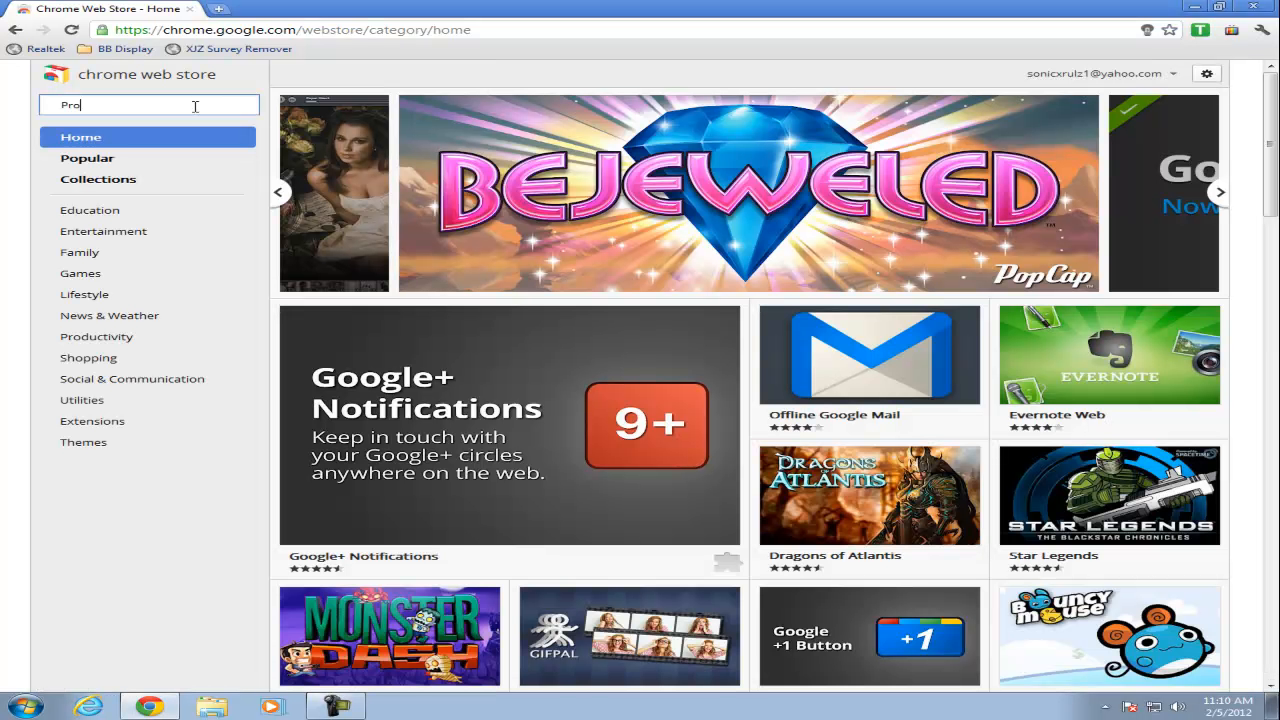
text(ProxyTube)
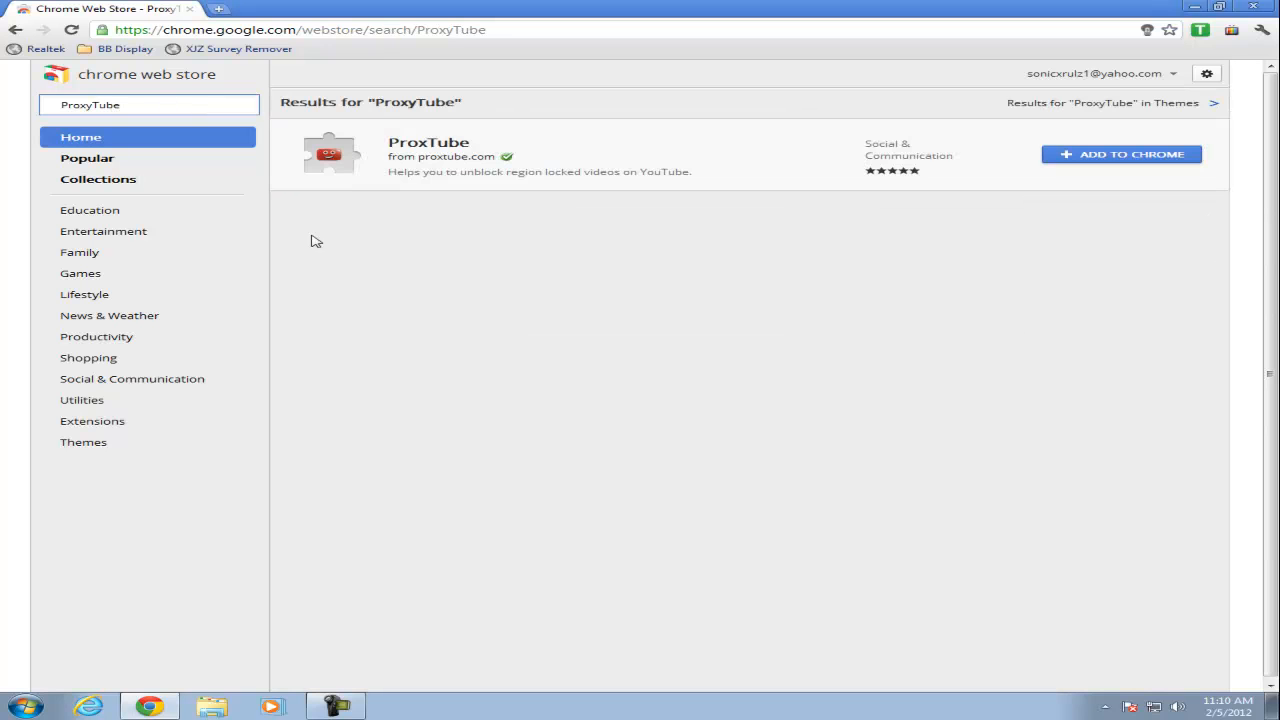
mouse_move(939, 138)
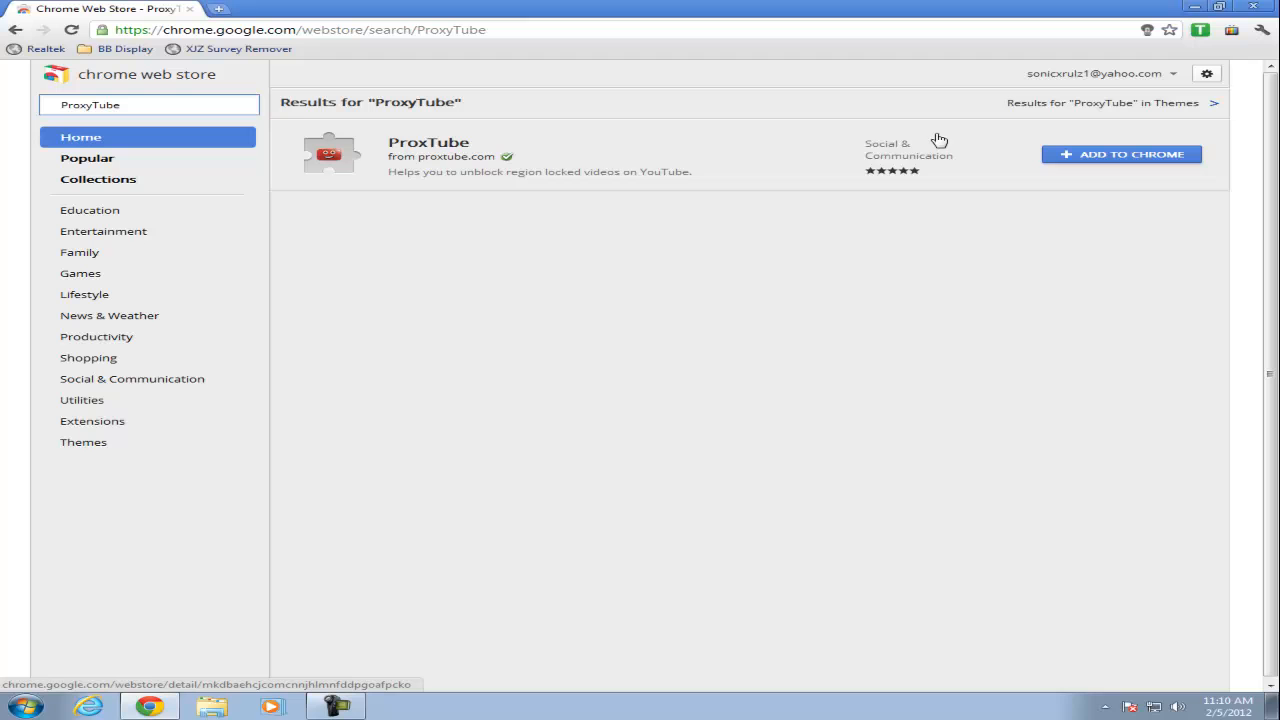
mouse_move(622, 158)
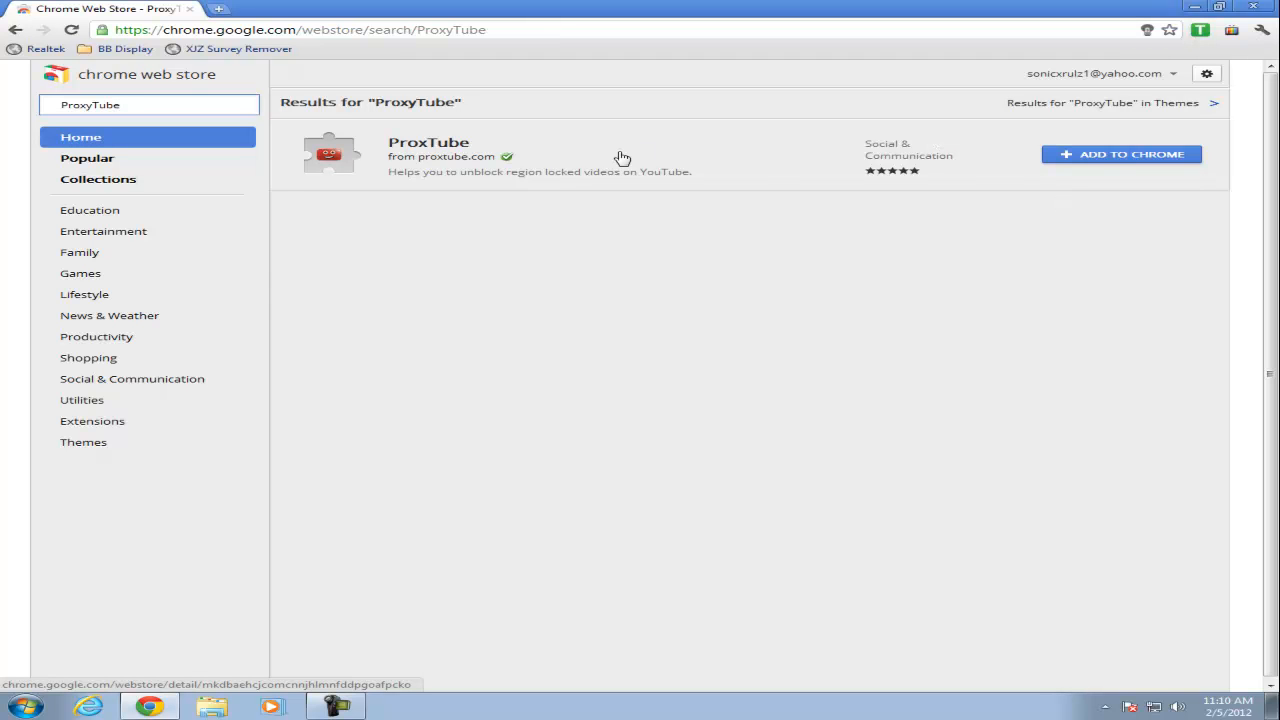
click(1121, 154)
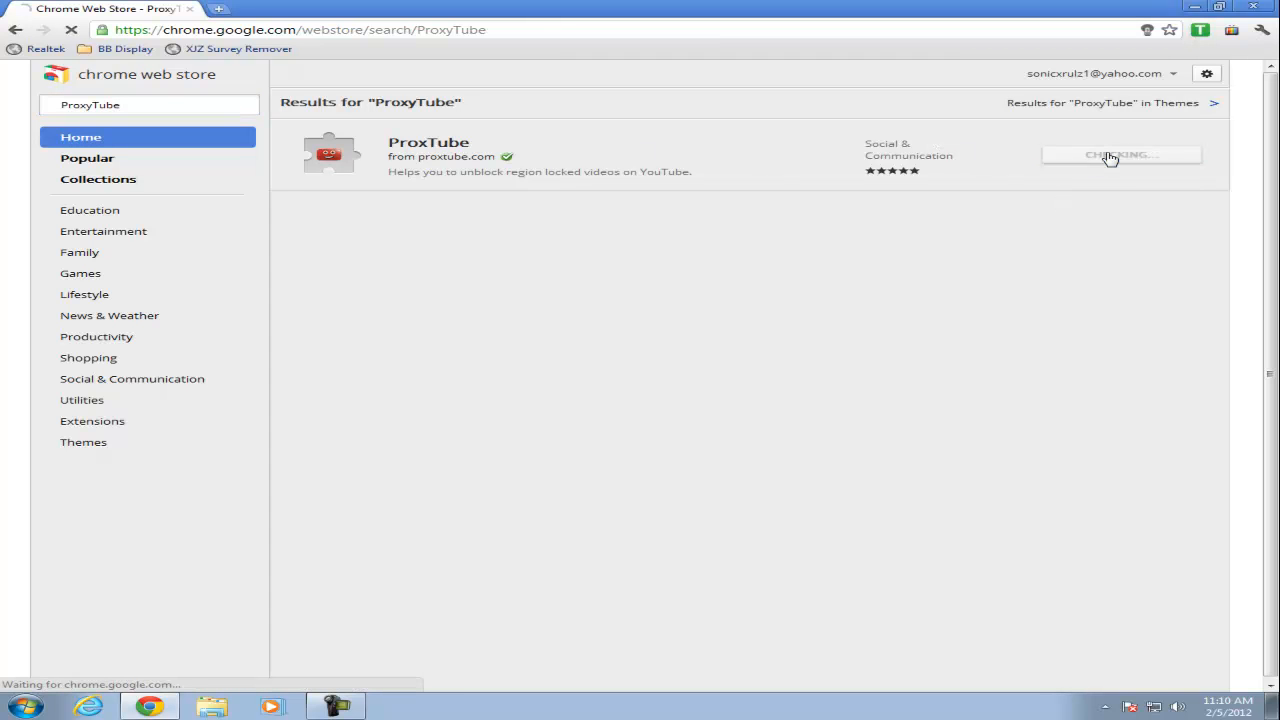
click(1121, 154)
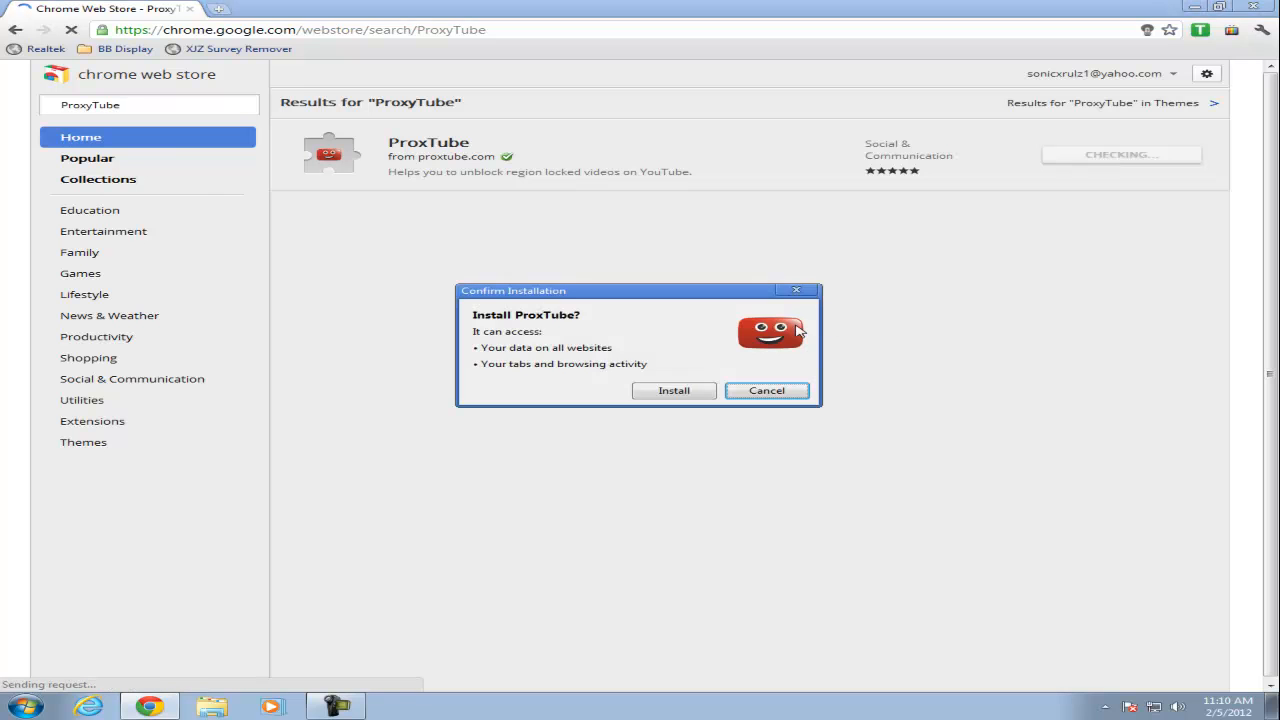
- Confirm the ProxTube install, restart Chrome, and load YouTube from the app tile
click(674, 391)
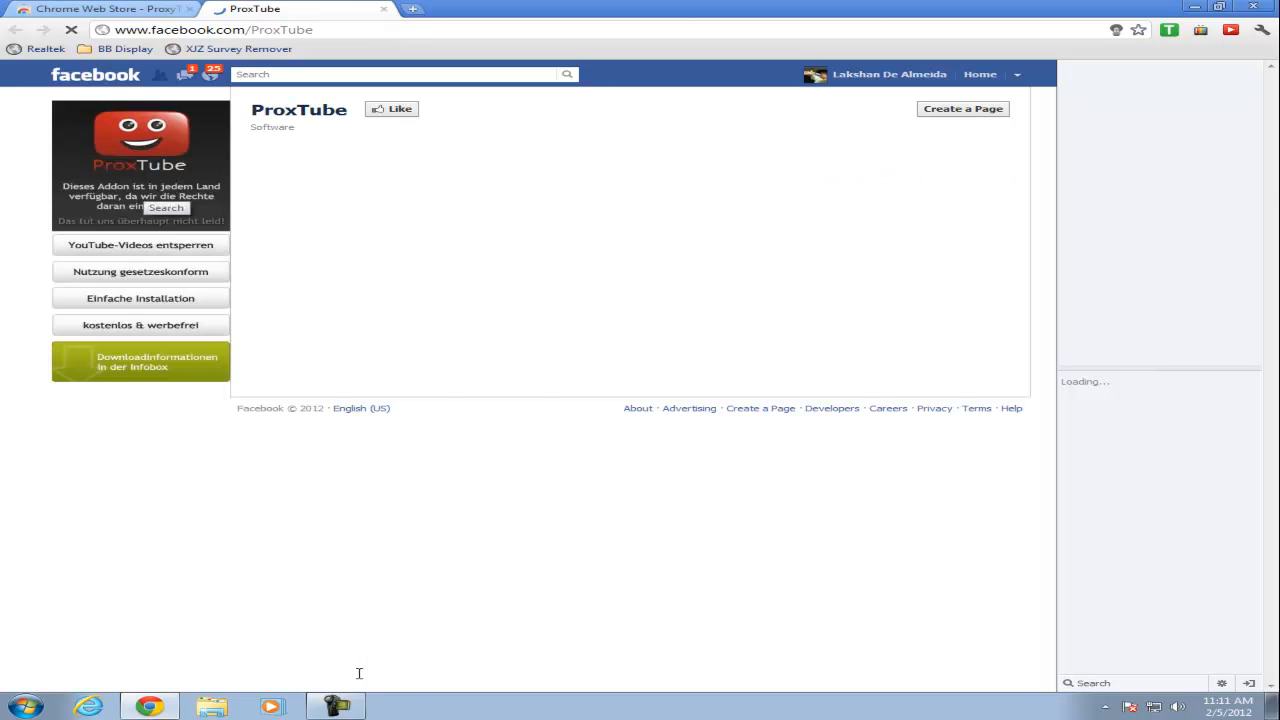
click(95, 8)
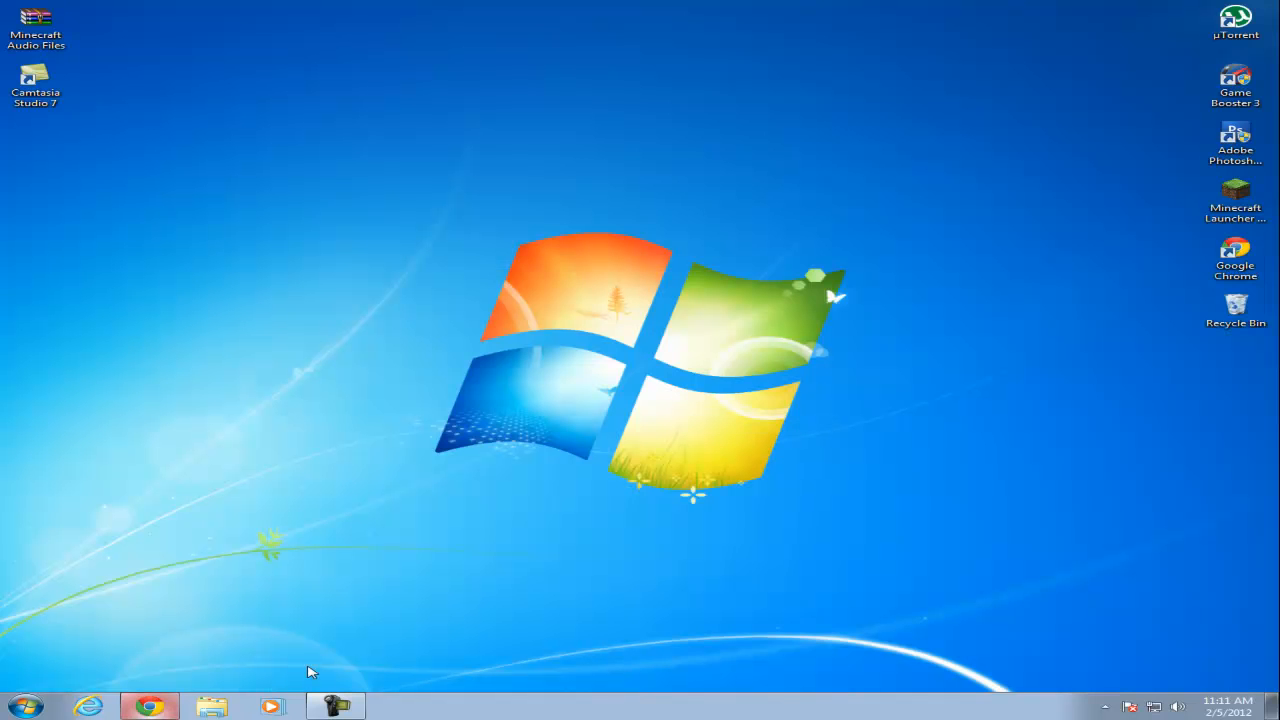
click(149, 704)
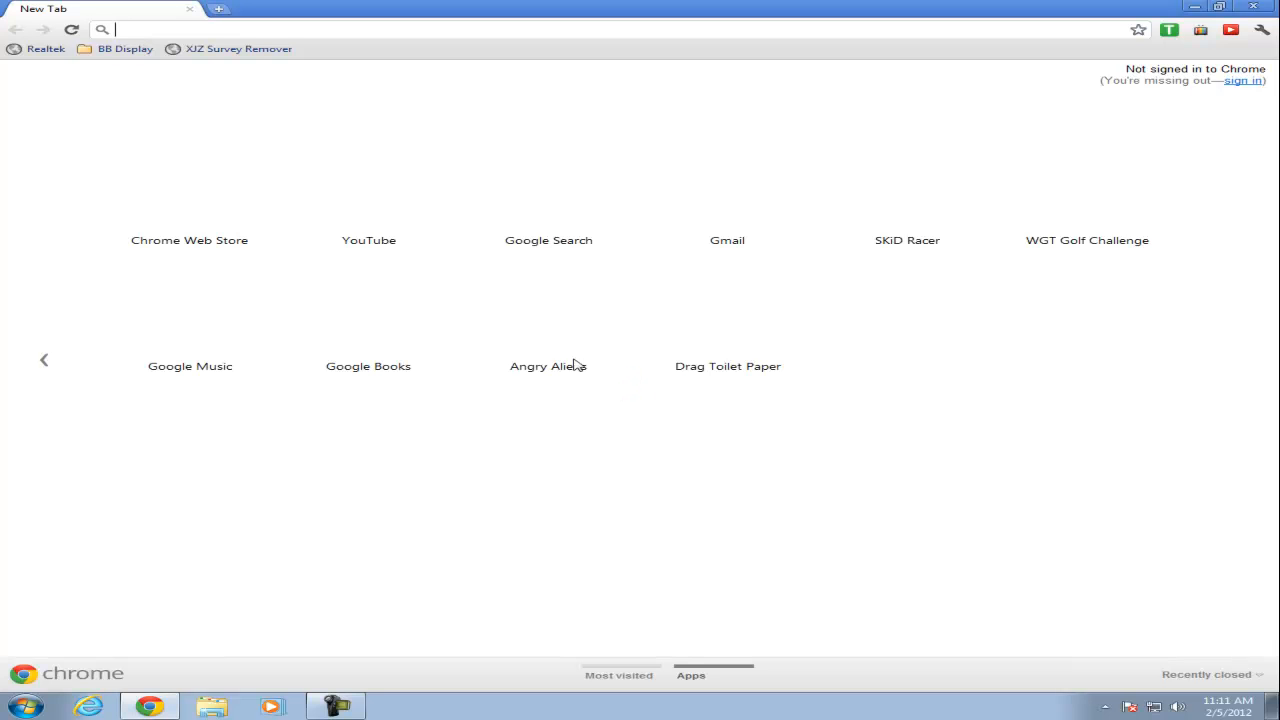
click(368, 188)
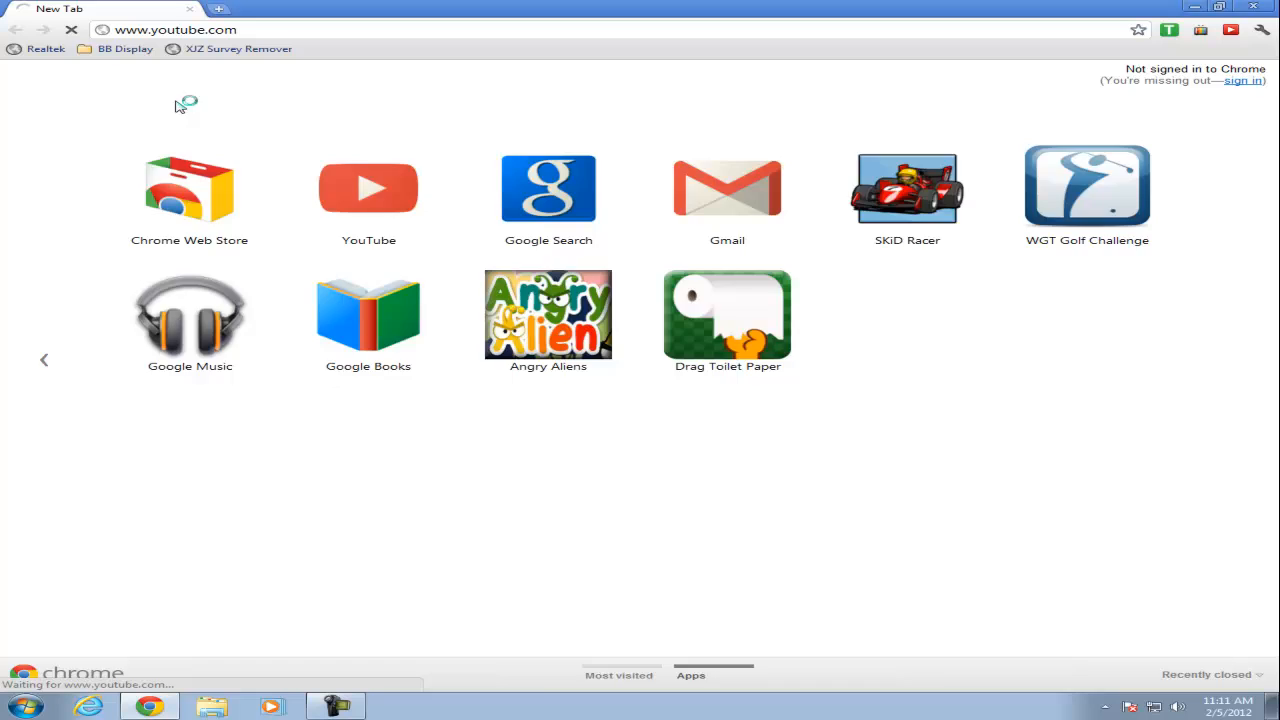
- Search YouTube for '4KidsTV', open the channel, then its Sonic X playlist
click(367, 188)
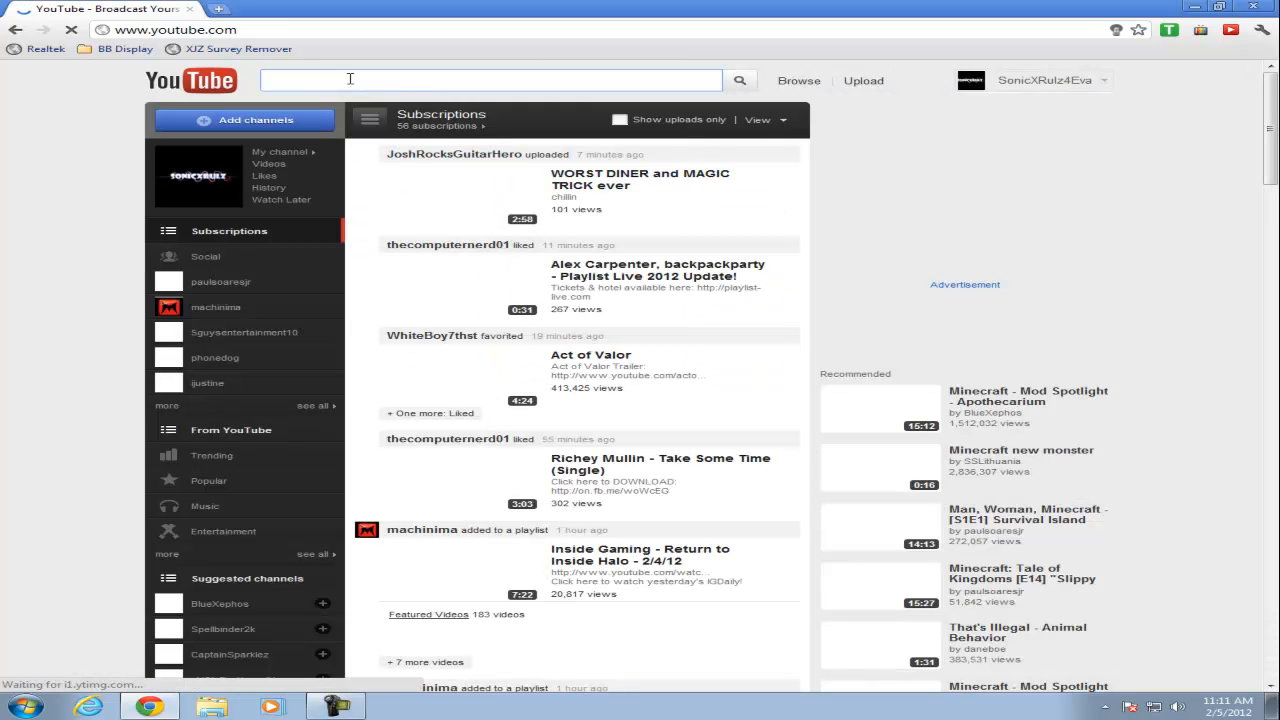
text(Sonic)
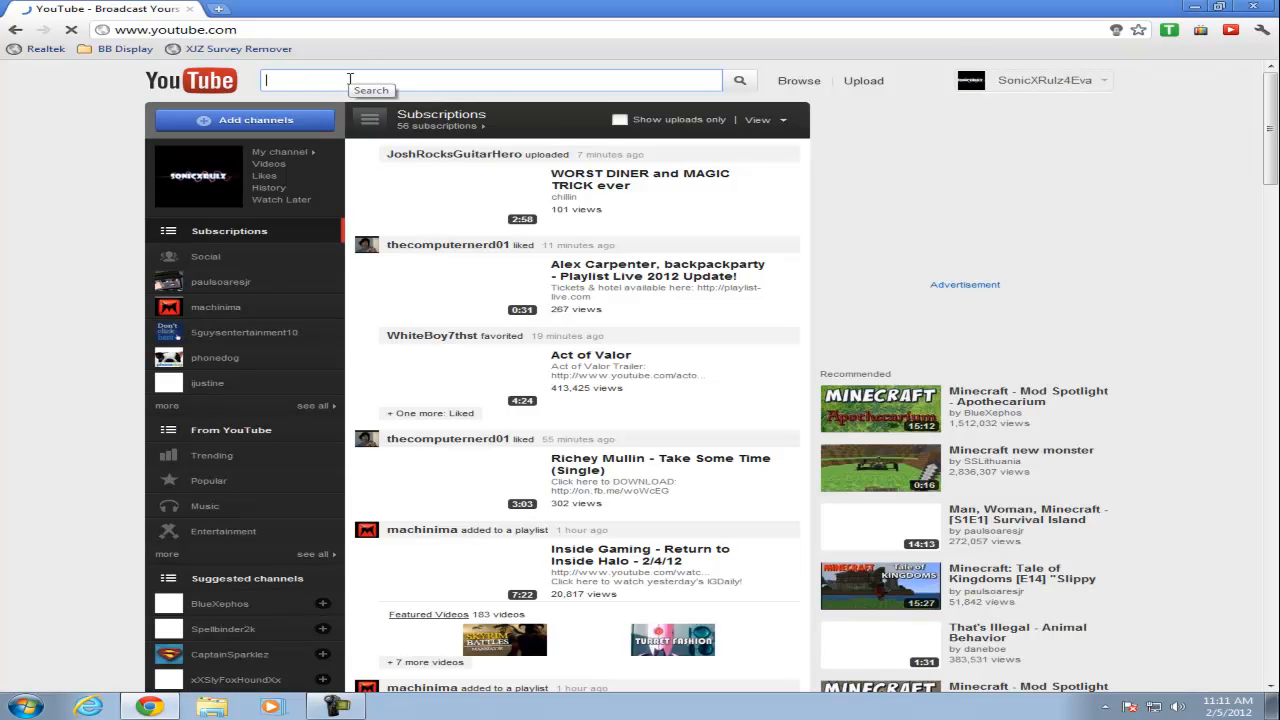
text(4Kids)
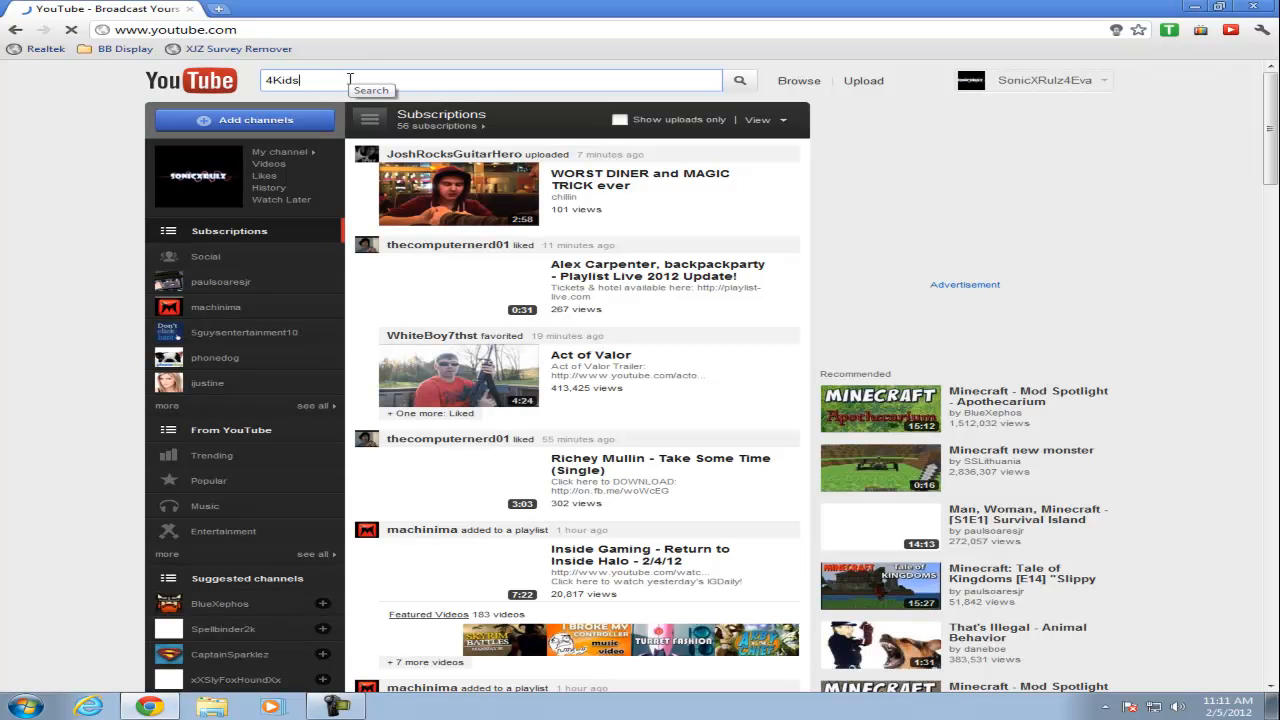
text(TV)
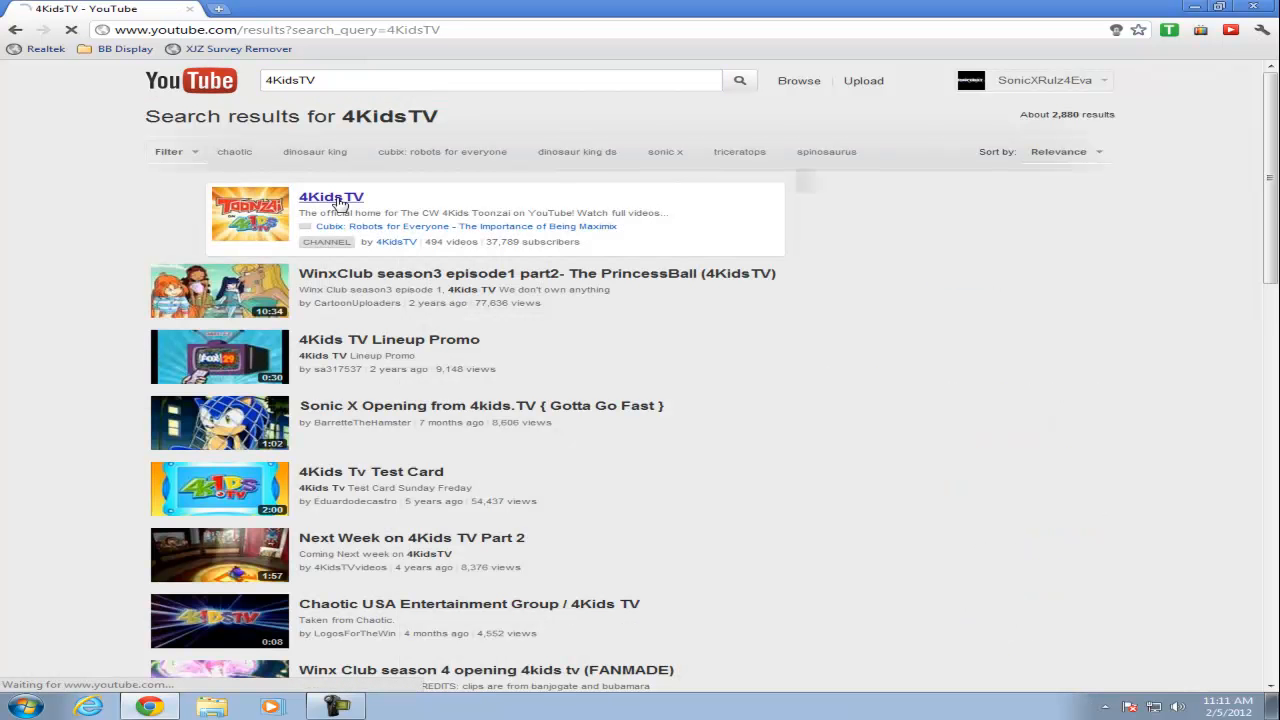
click(331, 197)
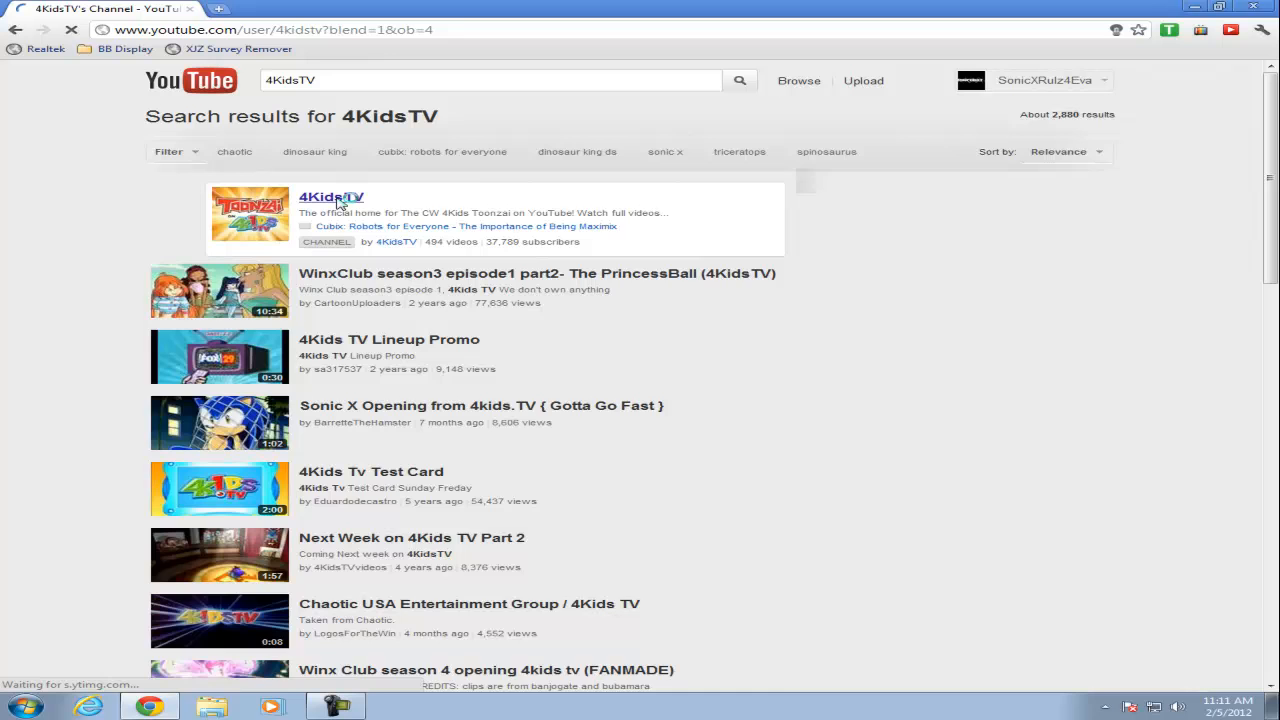
click(331, 196)
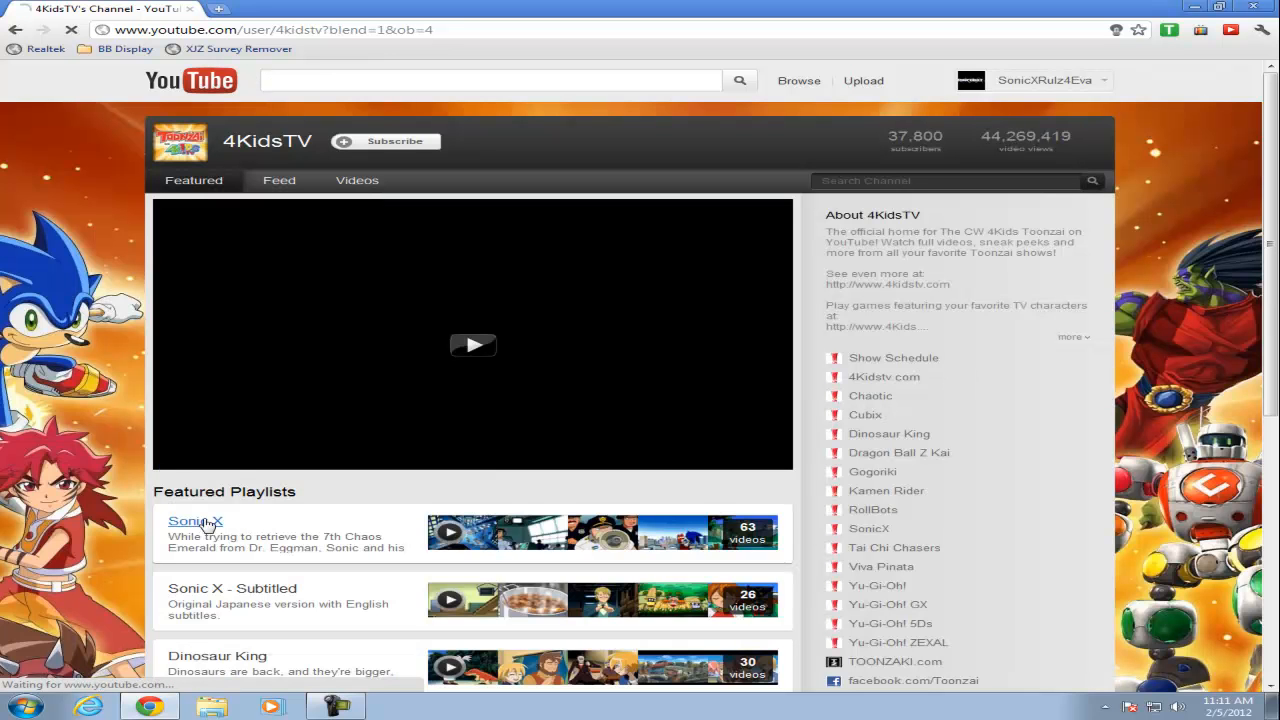
click(187, 521)
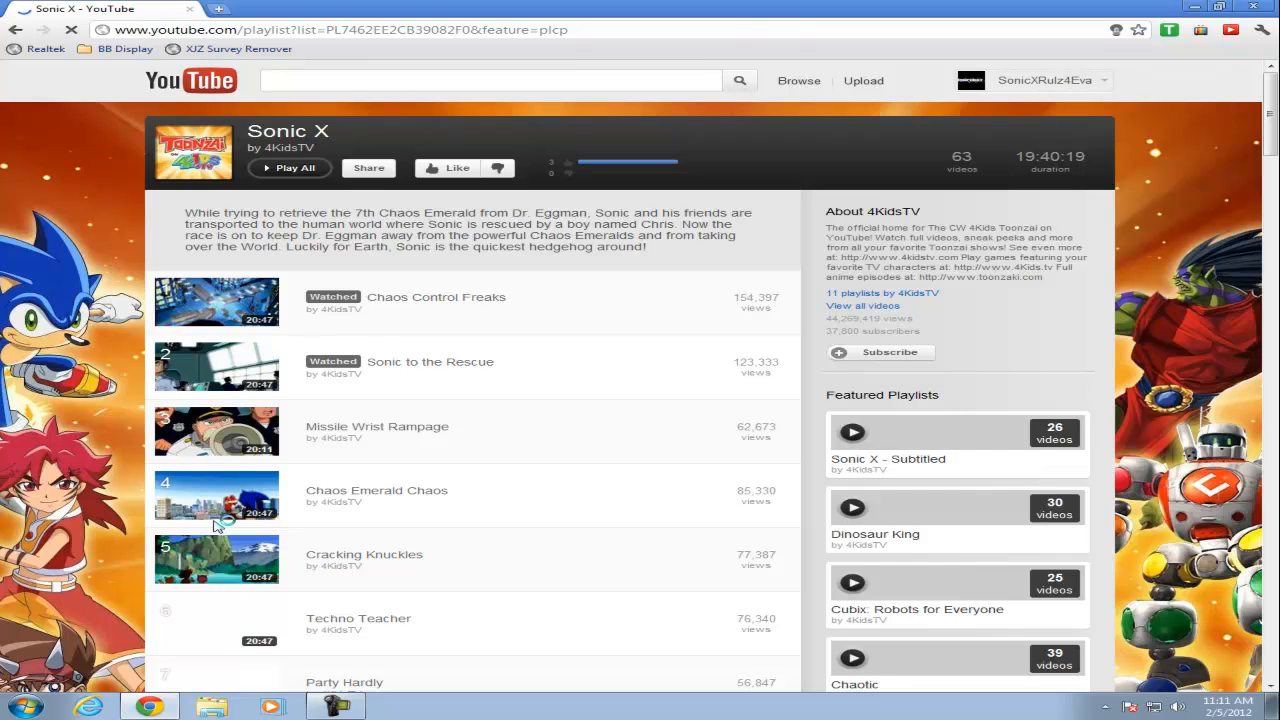
- Play the Sonic X episode 'Chaos Control Freaks' from the playlist
click(216, 300)
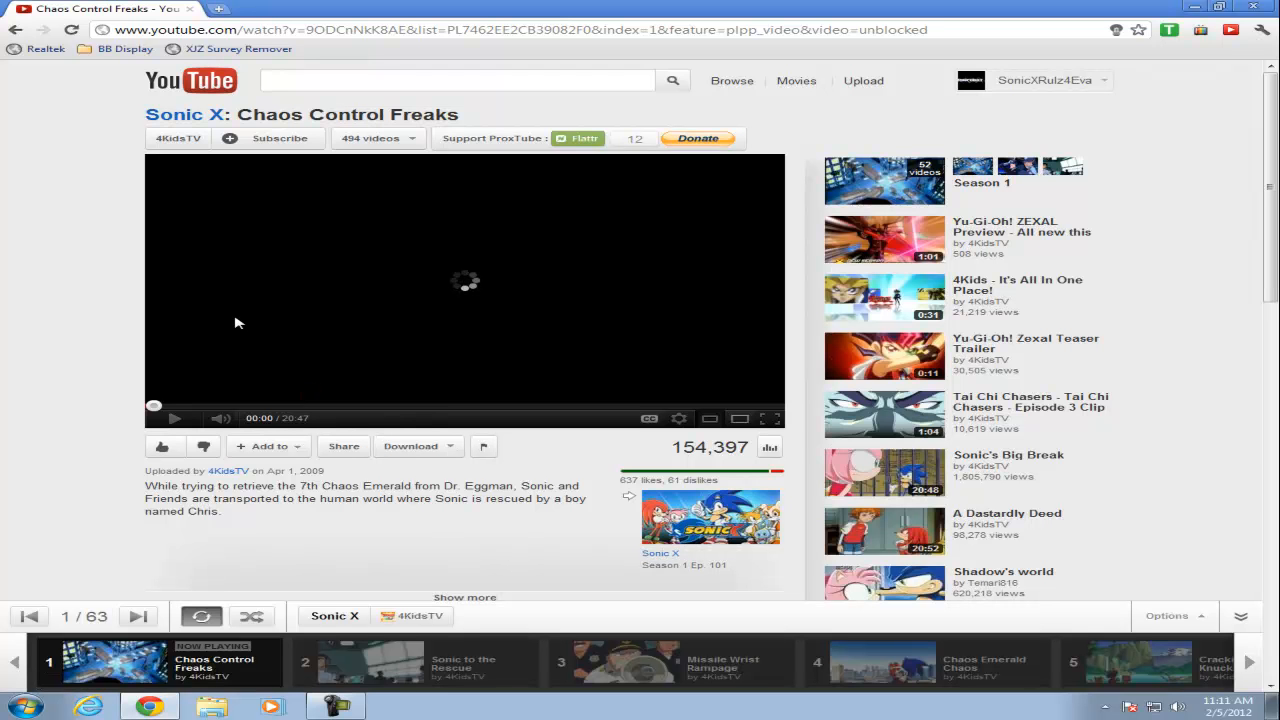
mouse_move(278, 319)
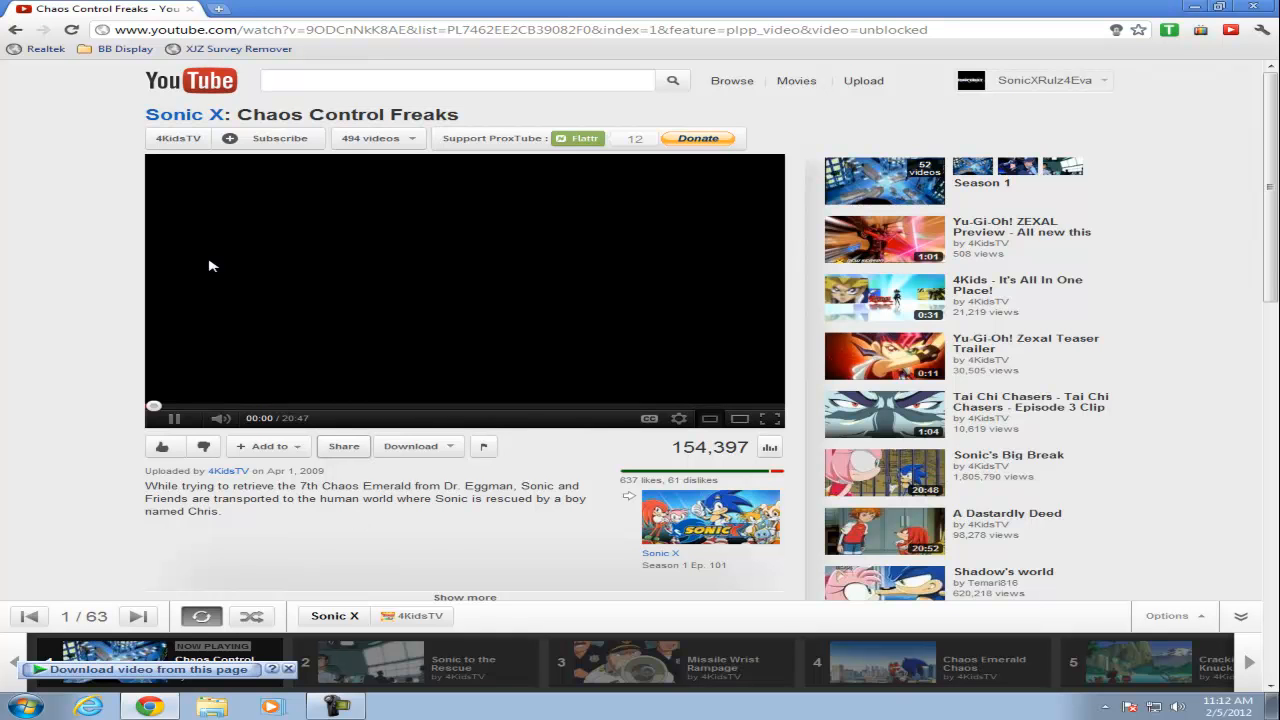
click(172, 418)
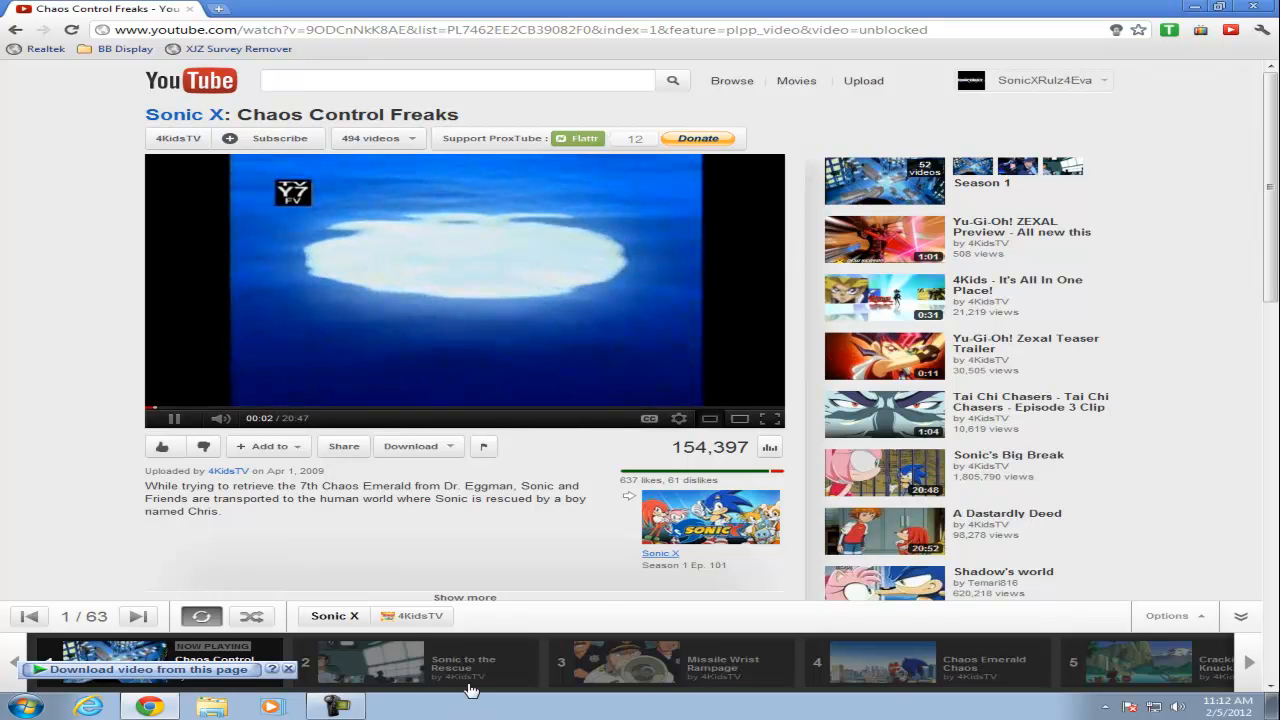